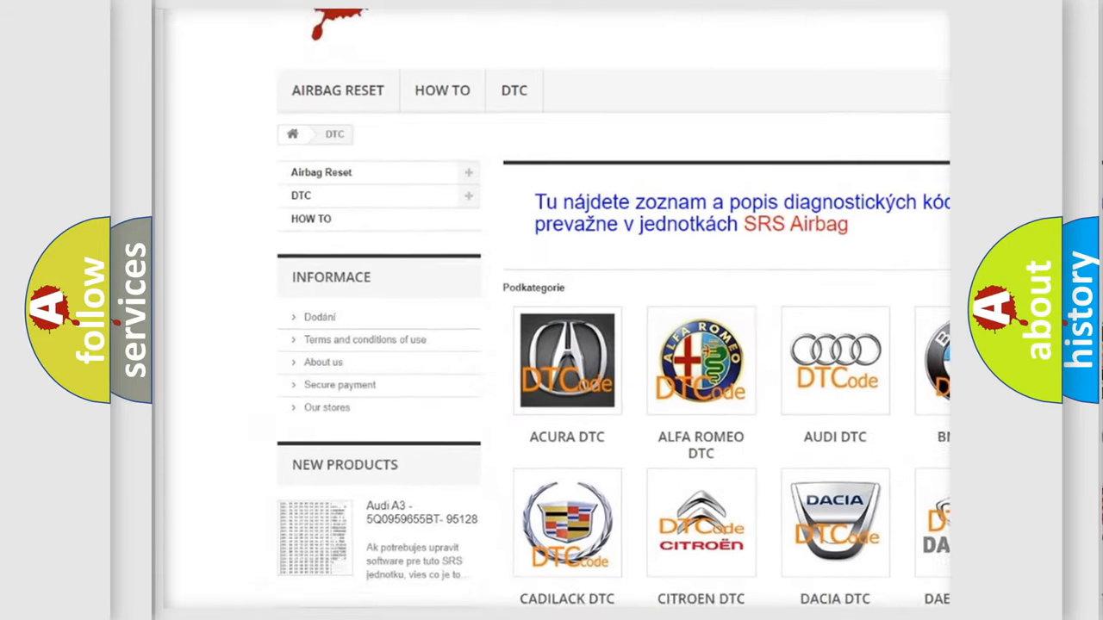
Step: Scroll past the brand logos on airbagreset.sk to the long B-series trouble code list
scroll(down, 3)
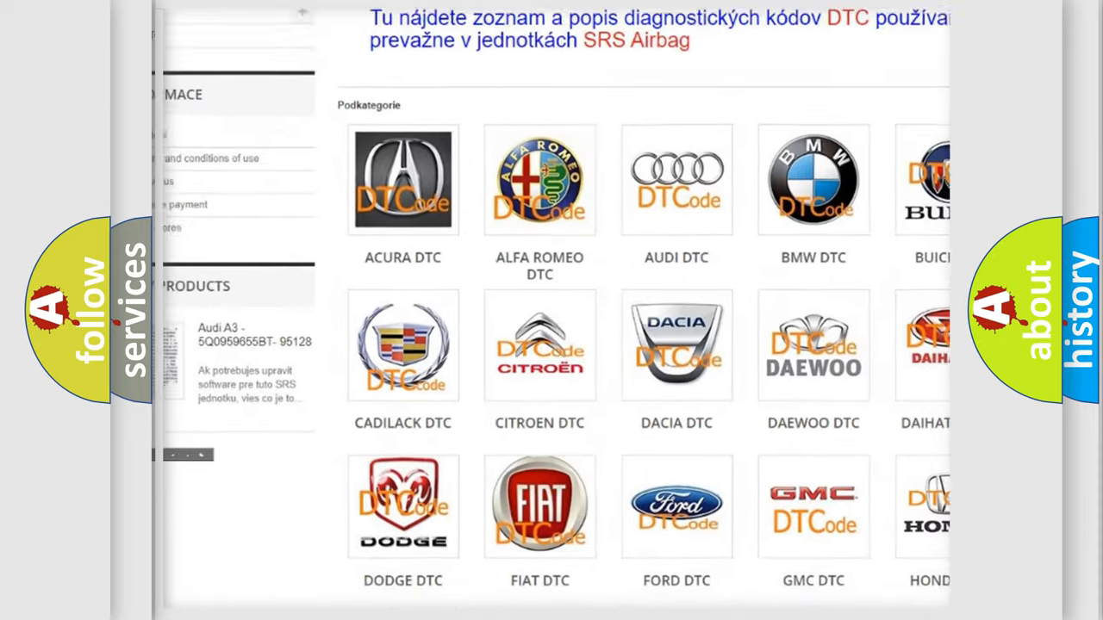
scroll(down, 3)
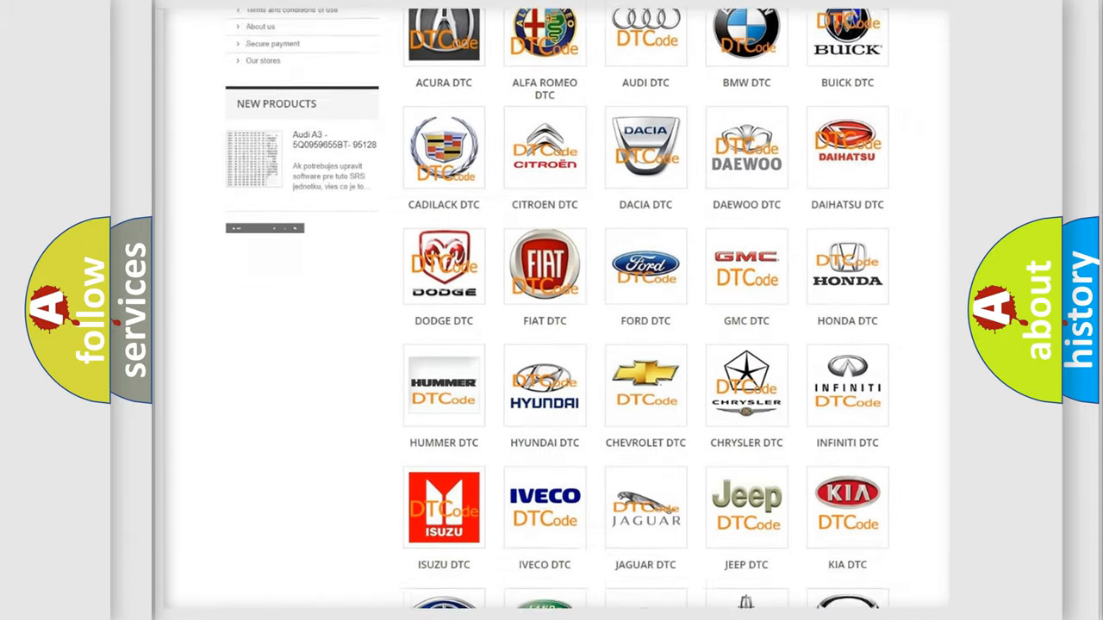
scroll(down, 3)
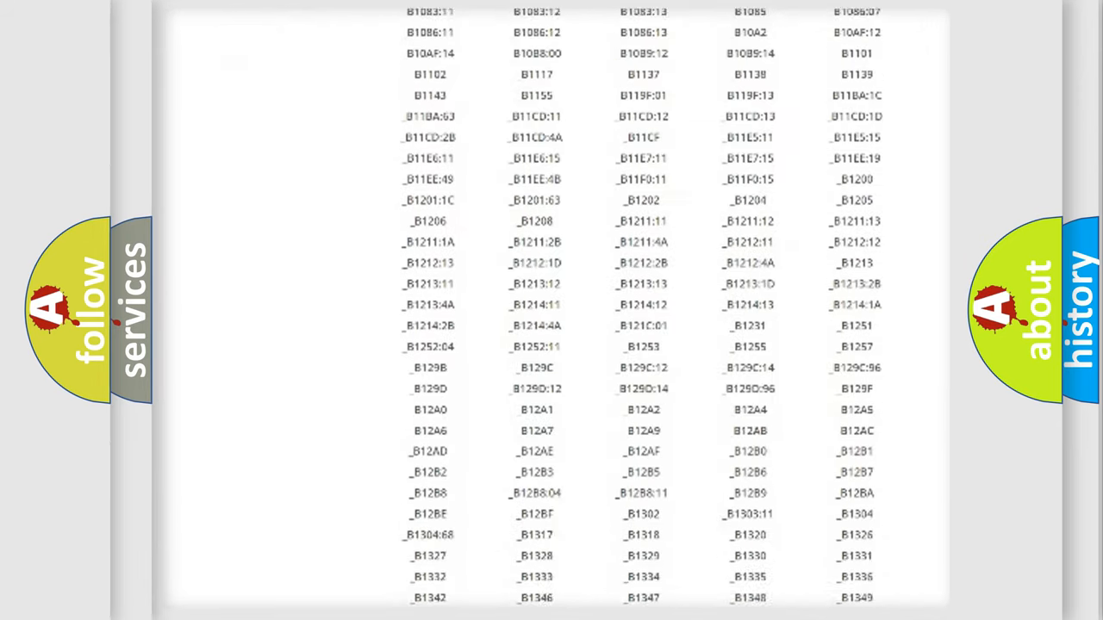
Step: Scroll down the code list to the Nissan B2604 CAN communication failure card
scroll(down, 3)
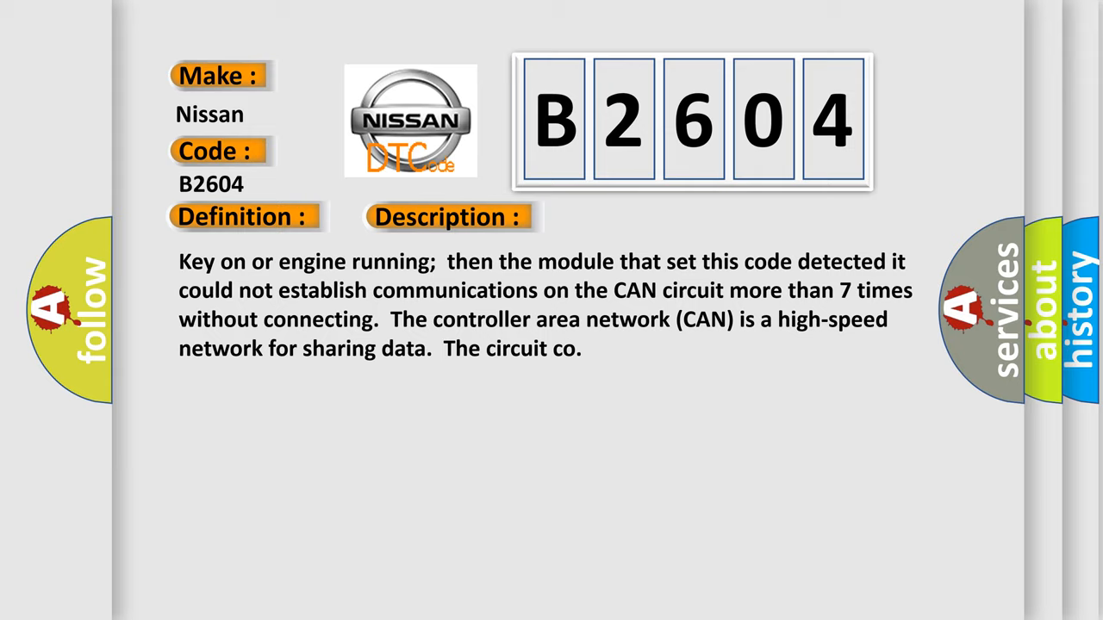
Step: Reveal the B2604 causes: loose EBCM, PCM or TCM connections and faulty CAN wires
click(633, 216)
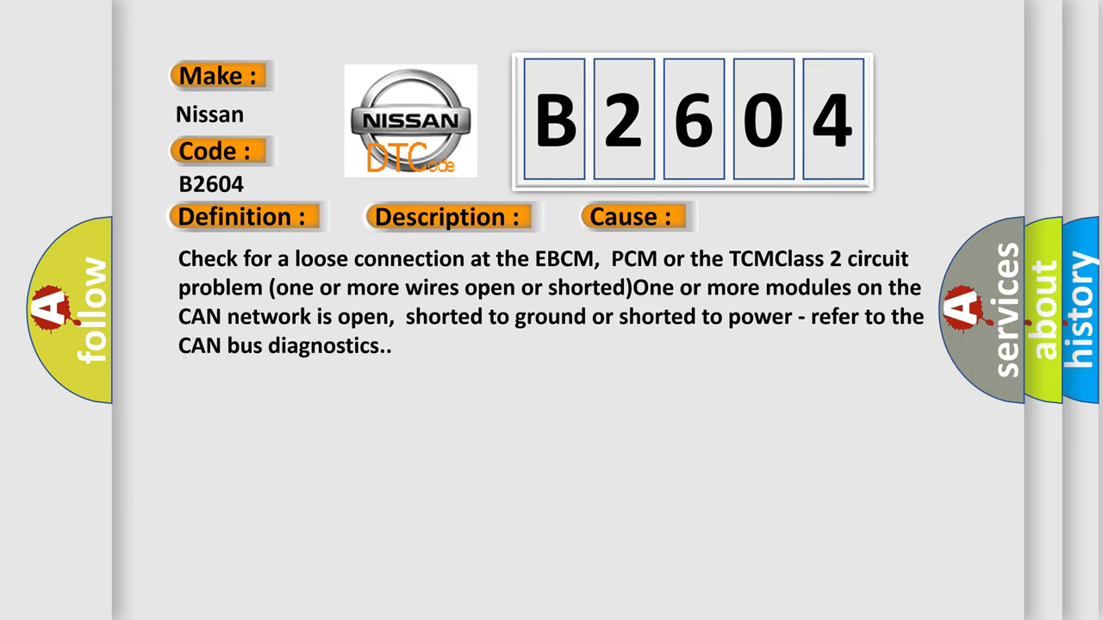